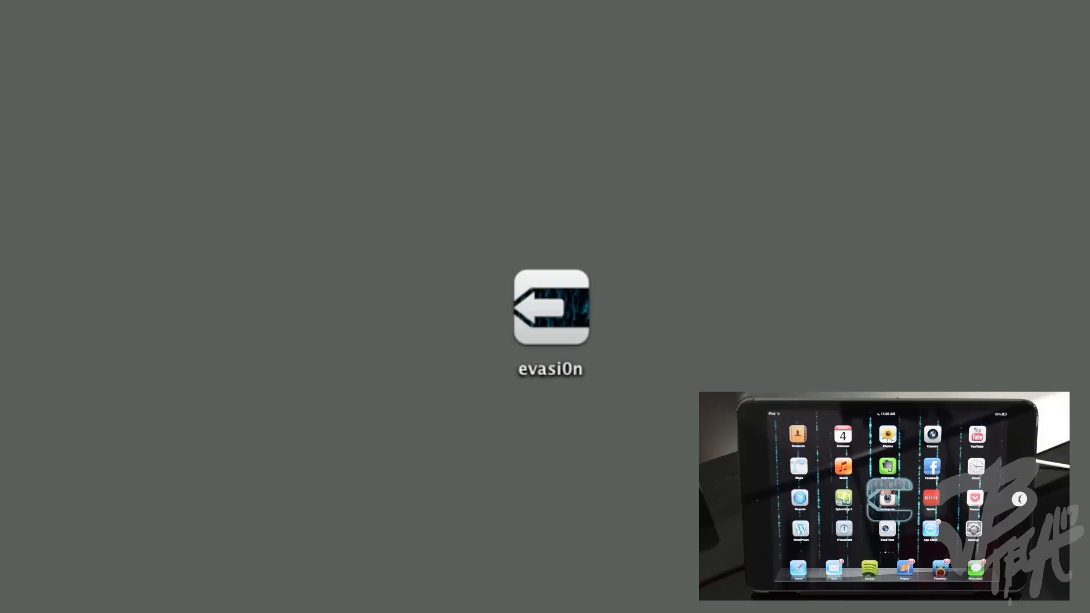
Launch evasi0n and confirm it lists the iPad mini (Wi-Fi) on iOS 6.1 as supported.
{"action": "double_click", "coordinate": [551, 308]}
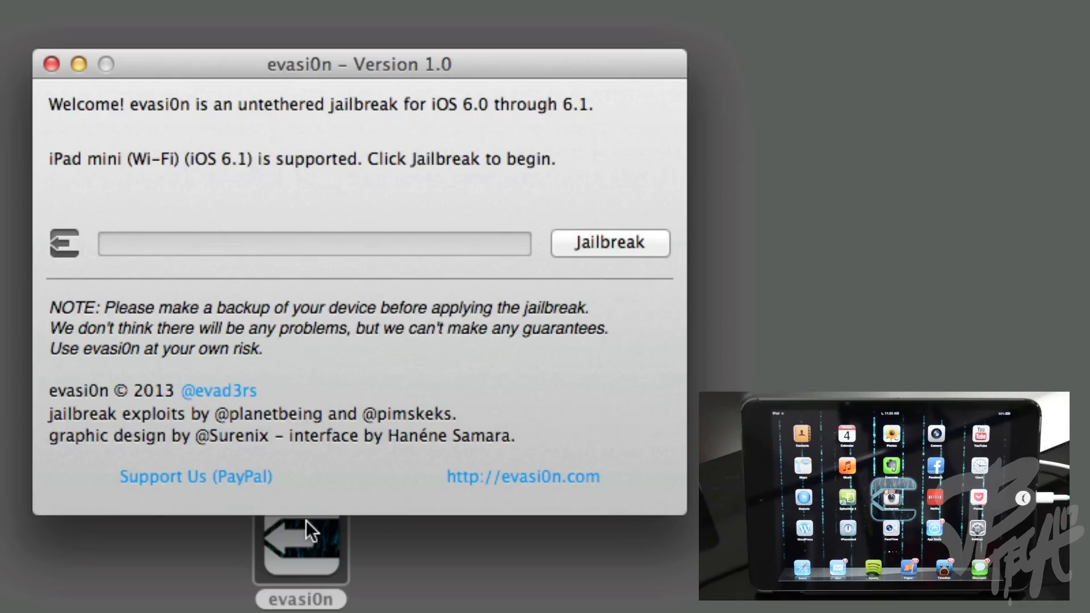
{"action": "mouse_move", "coordinate": [277, 183]}
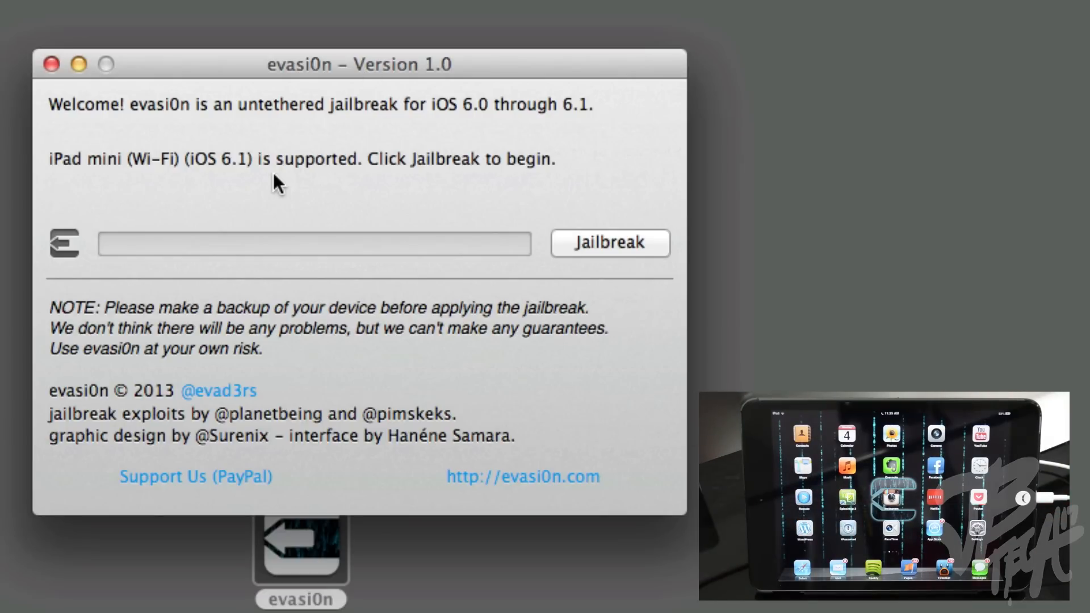
{"action": "mouse_move", "coordinate": [43, 167]}
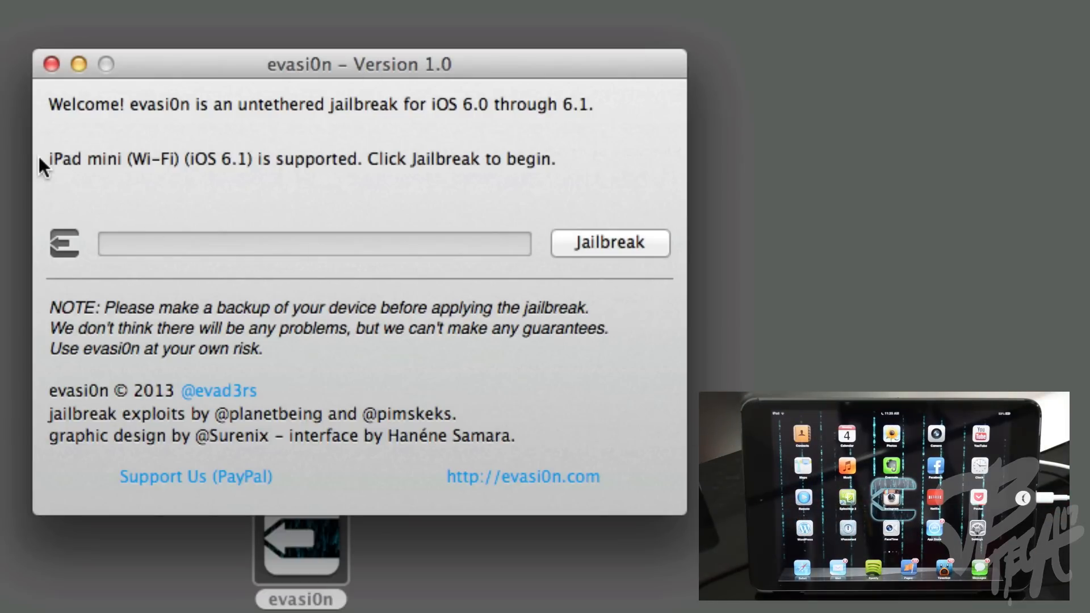
{"action": "mouse_move", "coordinate": [212, 165]}
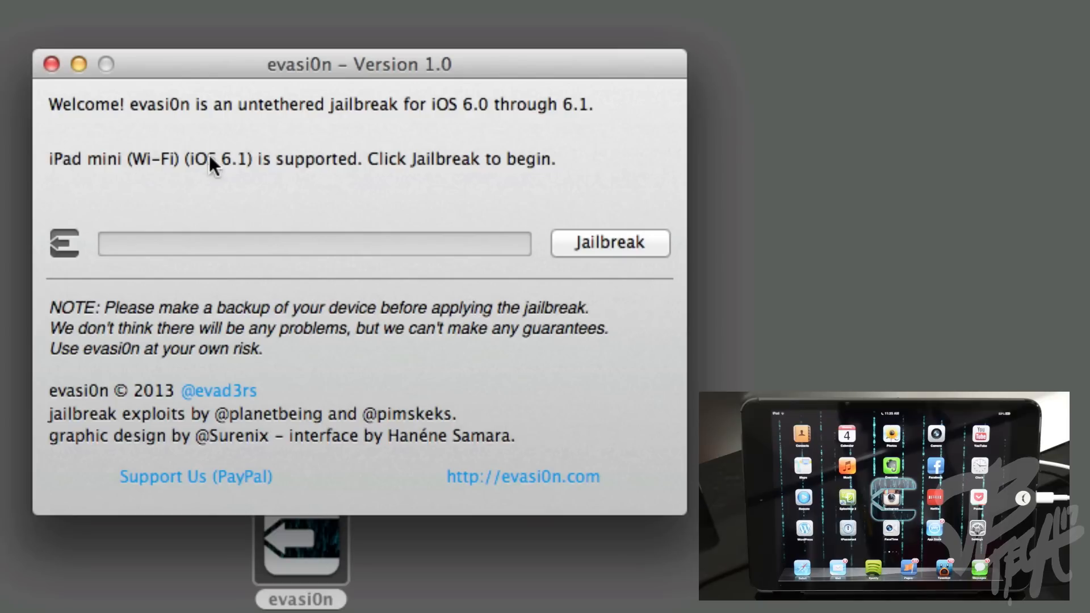
{"action": "mouse_move", "coordinate": [285, 170]}
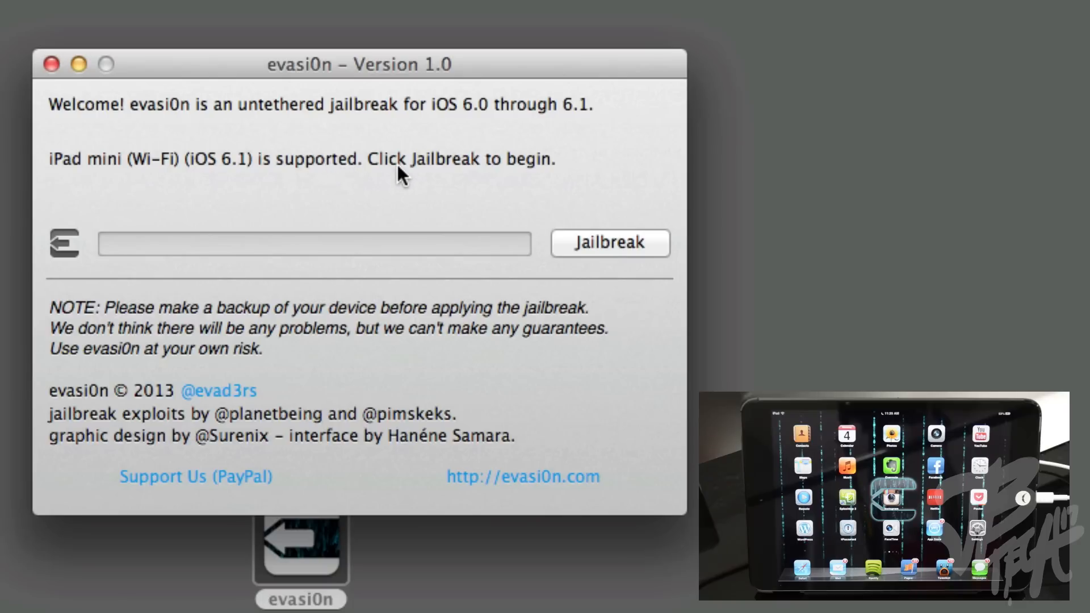
{"action": "mouse_move", "coordinate": [604, 247]}
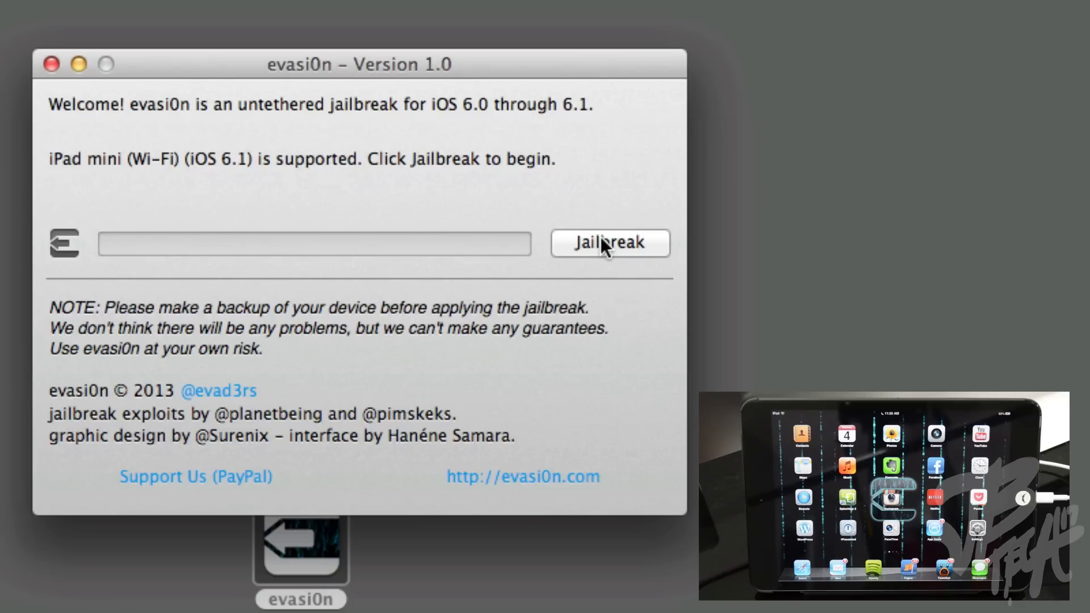
{"action": "left_click", "coordinate": [610, 244]}
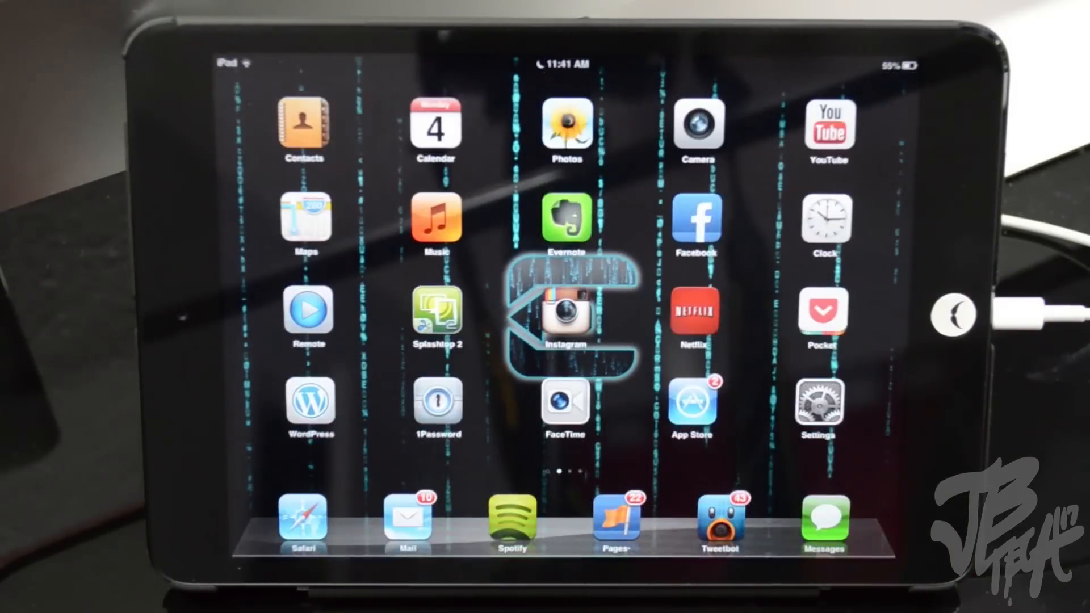
Launch Cydia from the second home screen page and wait for the lock screen.
{"action": "scroll", "scroll_direction": "left", "scroll_amount": 3}
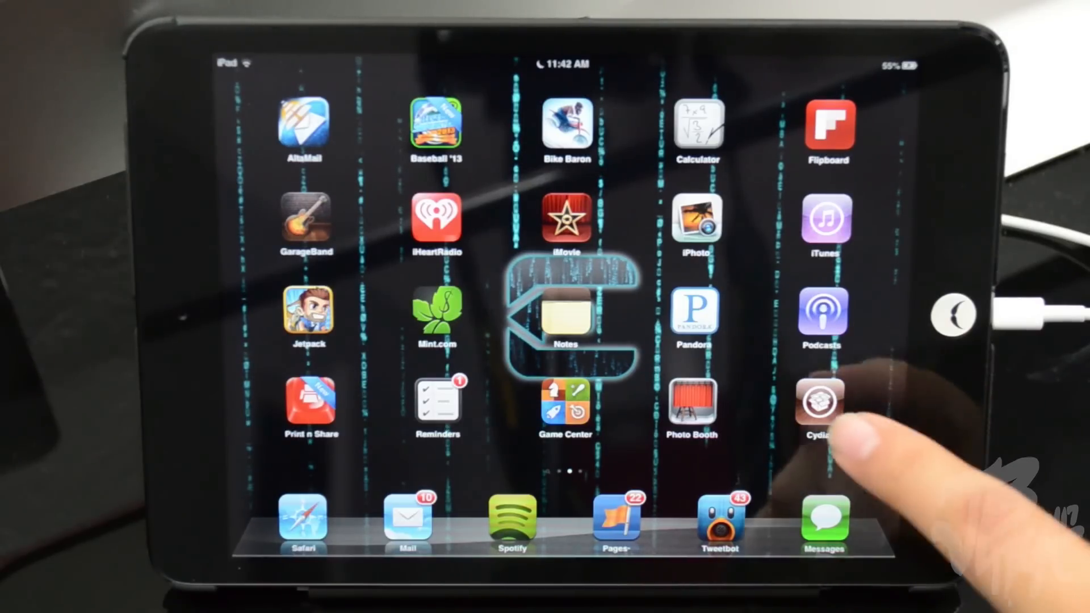
{"action": "left_click", "coordinate": [822, 403]}
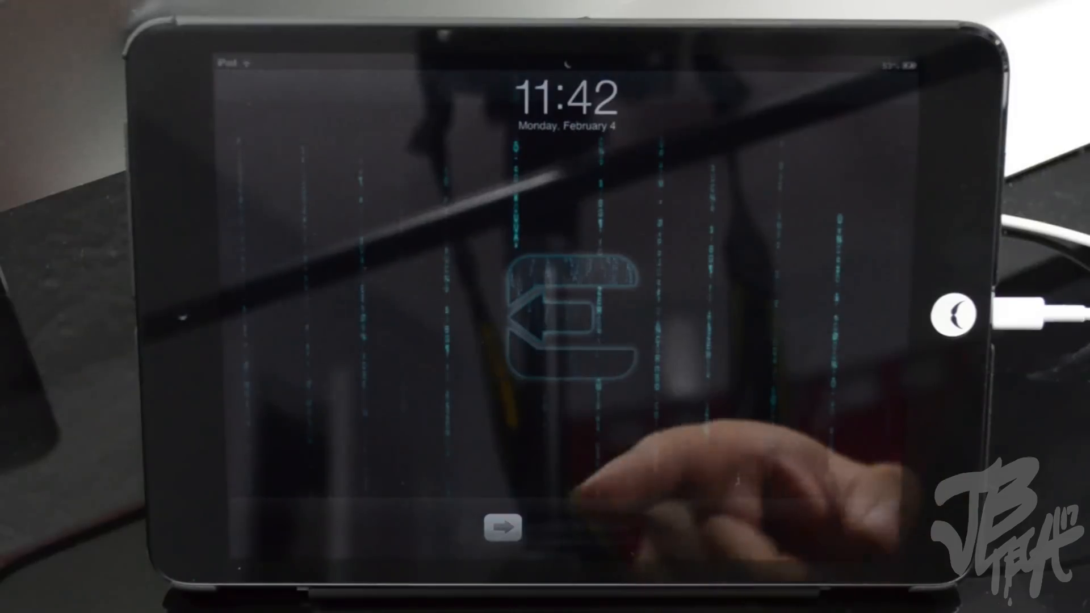
Slide to unlock the iPad and go to the second home screen page.
{"action": "left_click_drag", "start_coordinate": [508, 529], "coordinate": [694, 529]}
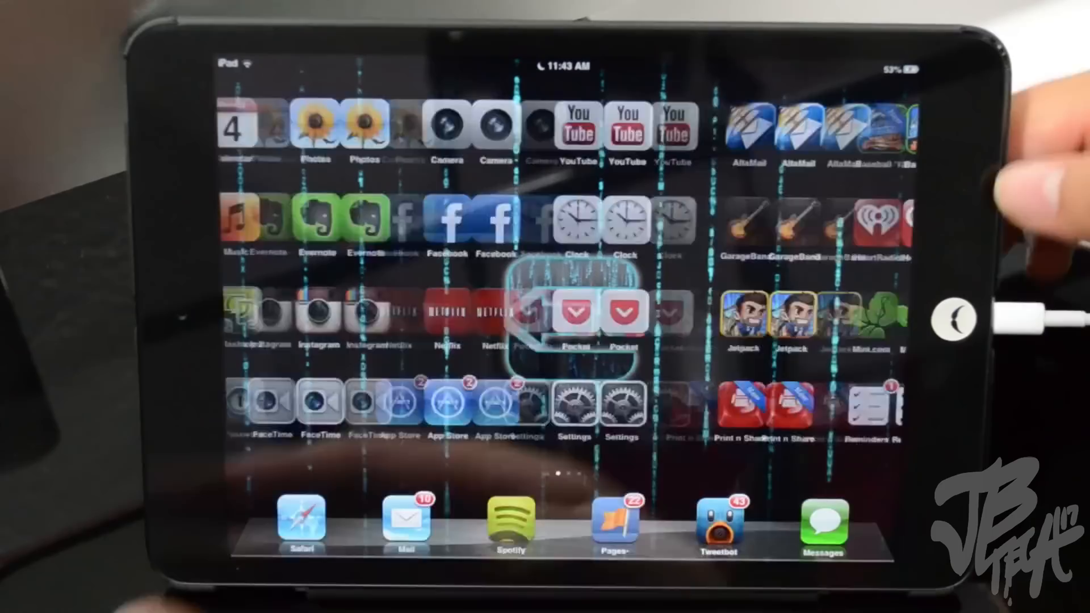
{"action": "scroll", "scroll_direction": "left", "scroll_amount": 3}
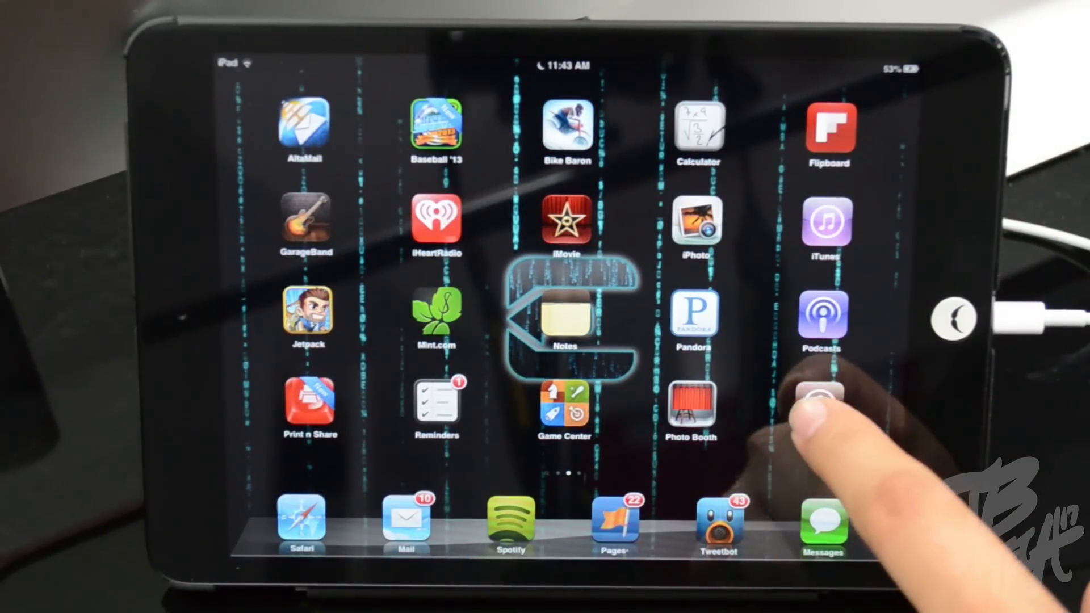
Open Cydia, pick User on the Who Are You? screen, and confirm with Done.
{"action": "left_click", "coordinate": [820, 410]}
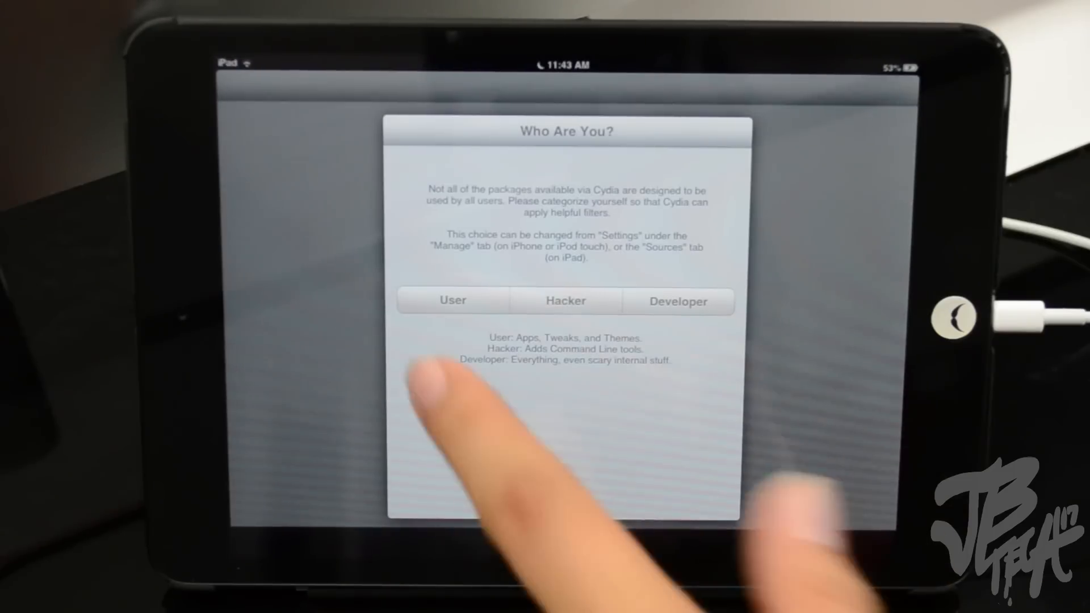
{"action": "left_click", "coordinate": [452, 300]}
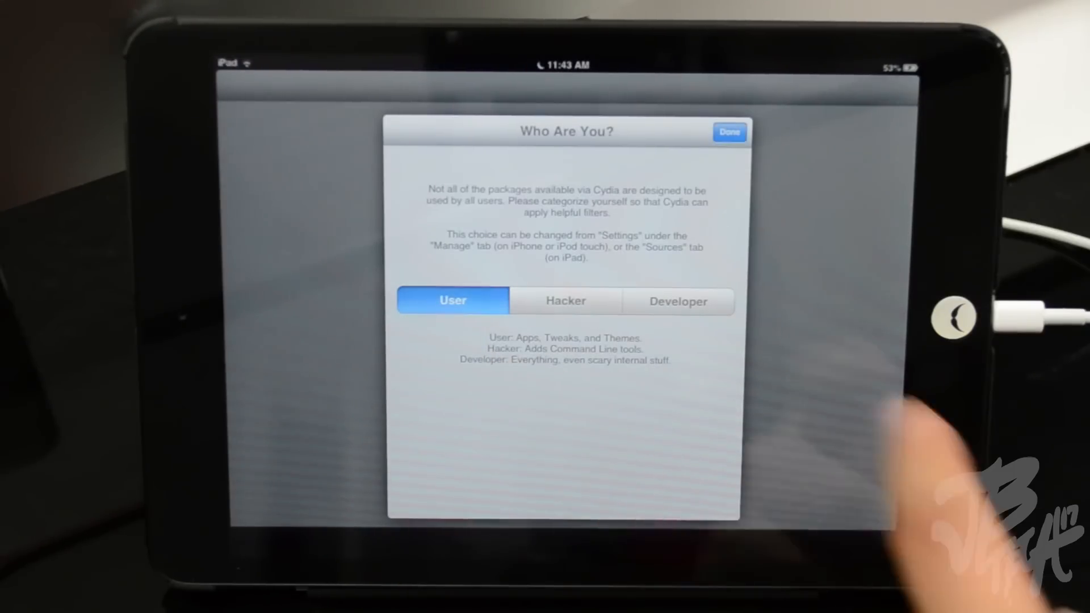
{"action": "left_click", "coordinate": [729, 131]}
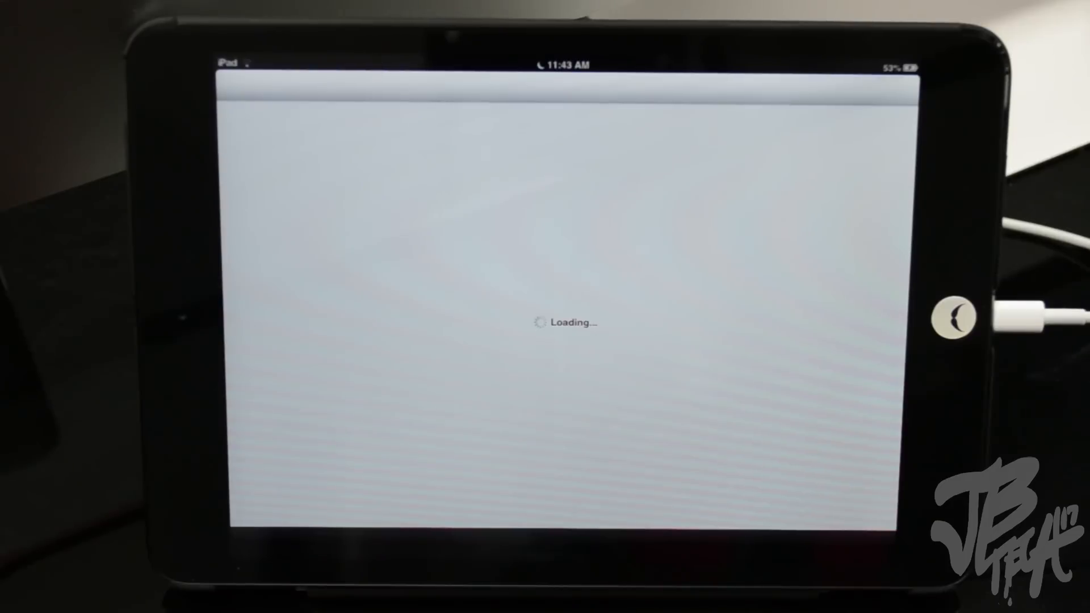